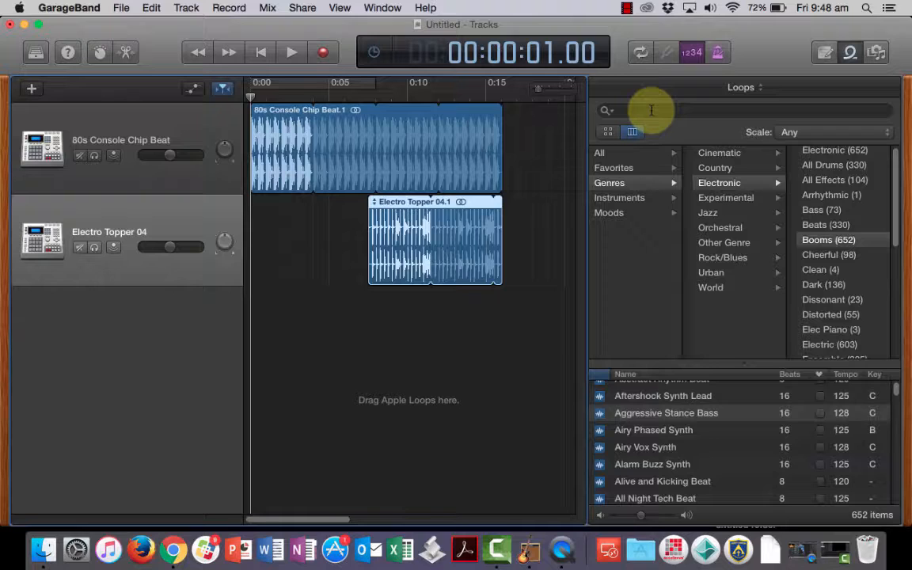
mouse_move(187, 6)
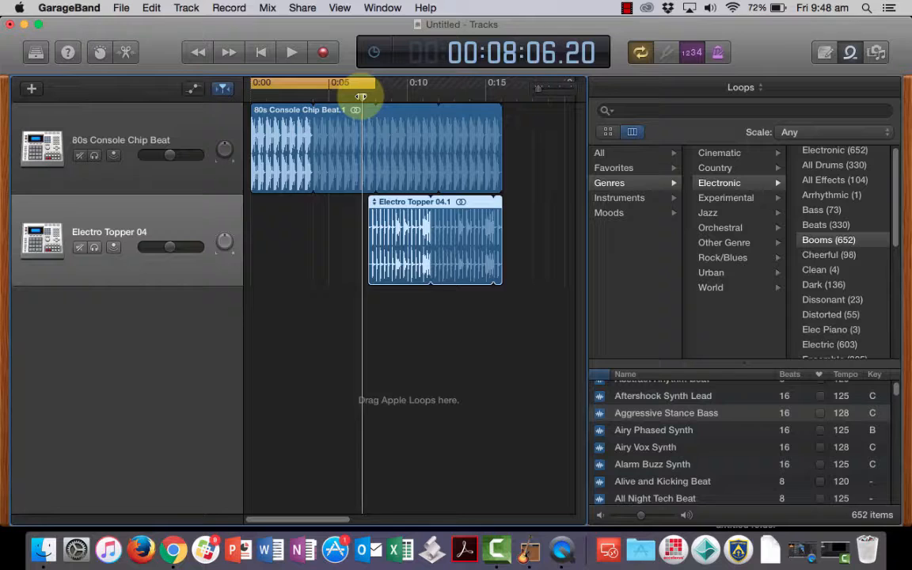
Stop playback, hide the Loop Browser, add a new track and choose the built-in audio output
click(291, 52)
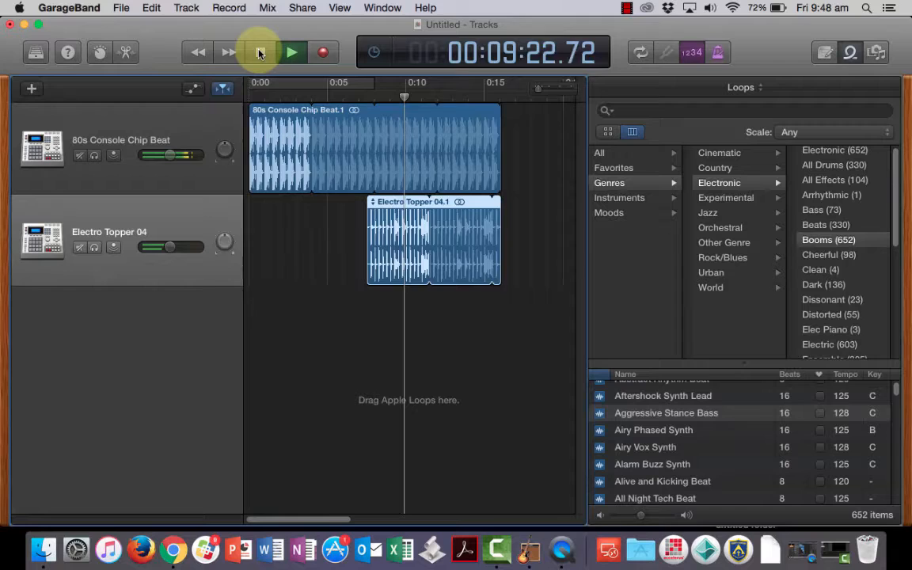
click(260, 52)
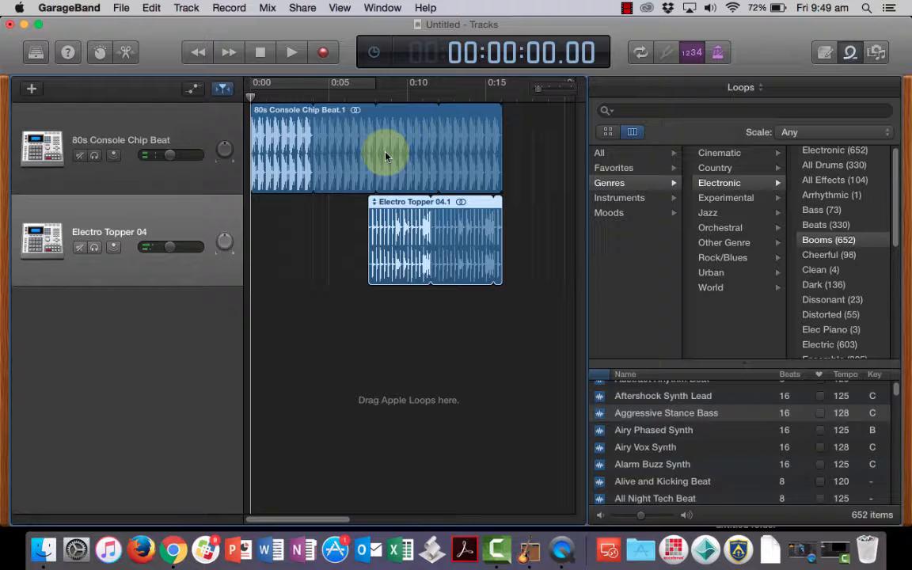
mouse_move(848, 53)
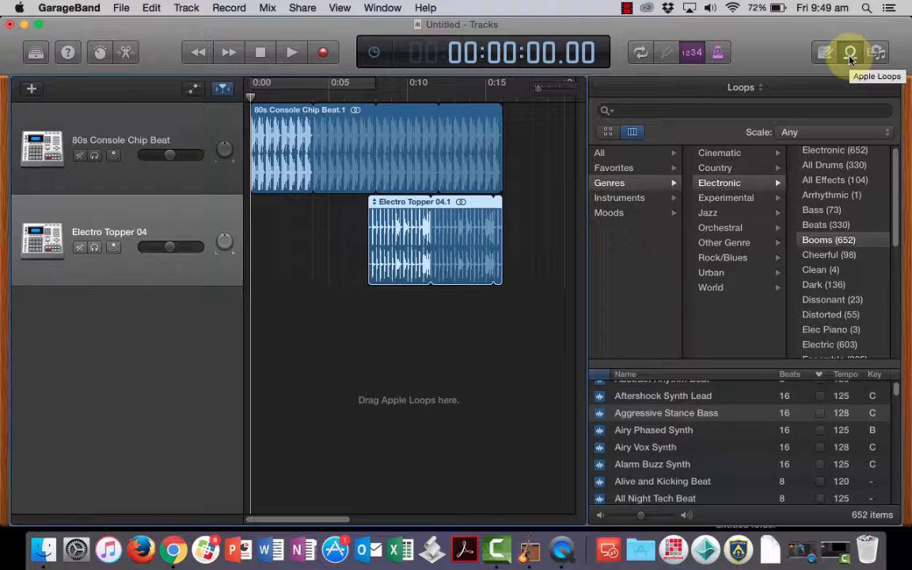
click(849, 52)
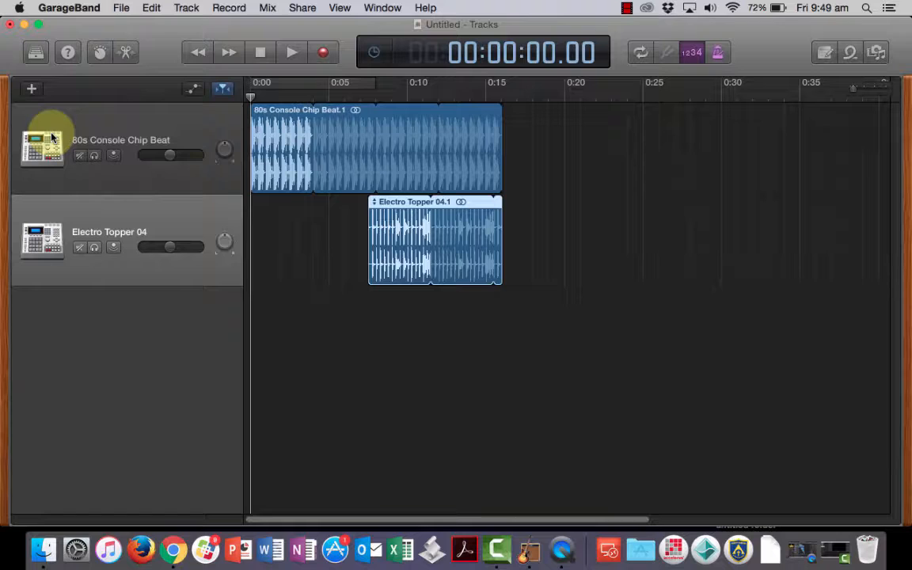
click(32, 89)
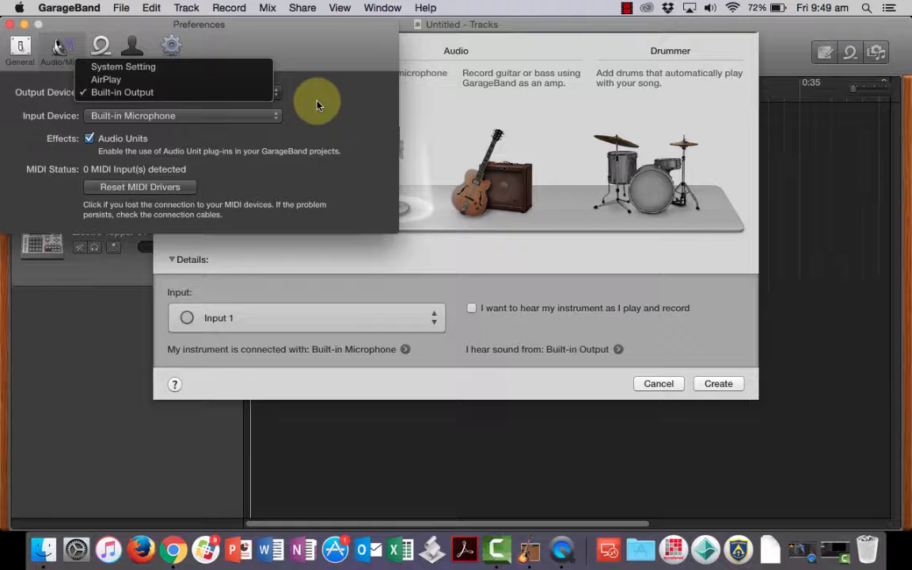
click(122, 92)
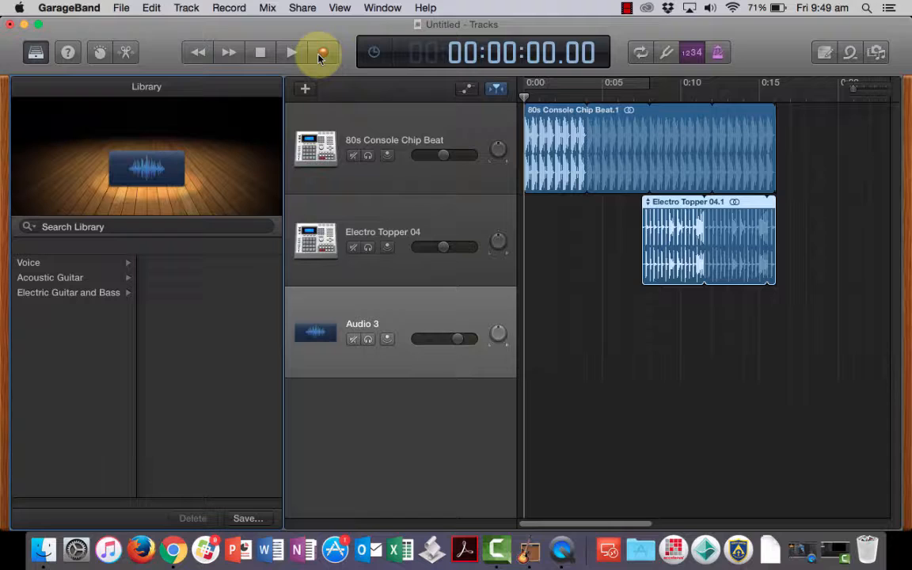
Record a voice take onto the new Audio 3 track, creating region Untitled_3#01
click(291, 52)
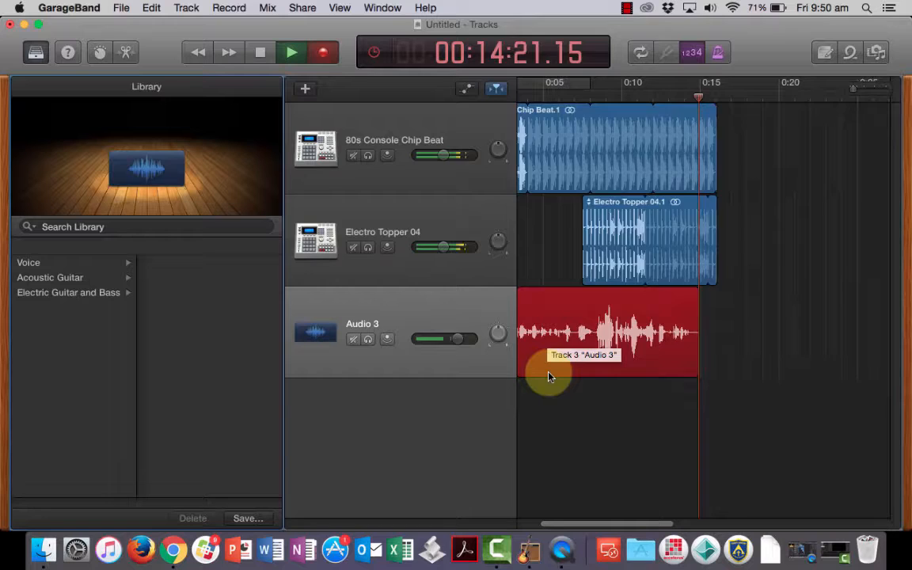
click(260, 52)
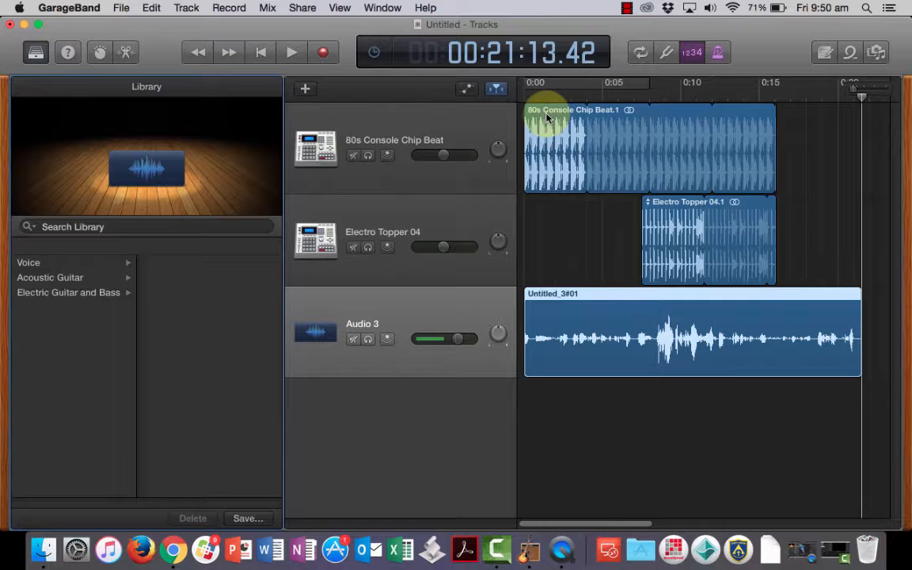
Solo the Audio 3 take, play it back alone, then stop and return to the start
click(291, 52)
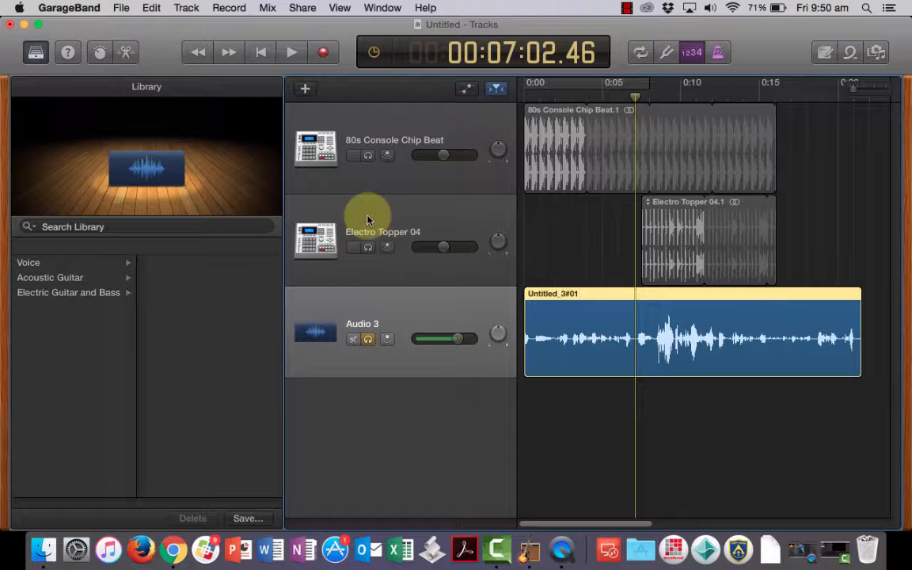
click(291, 52)
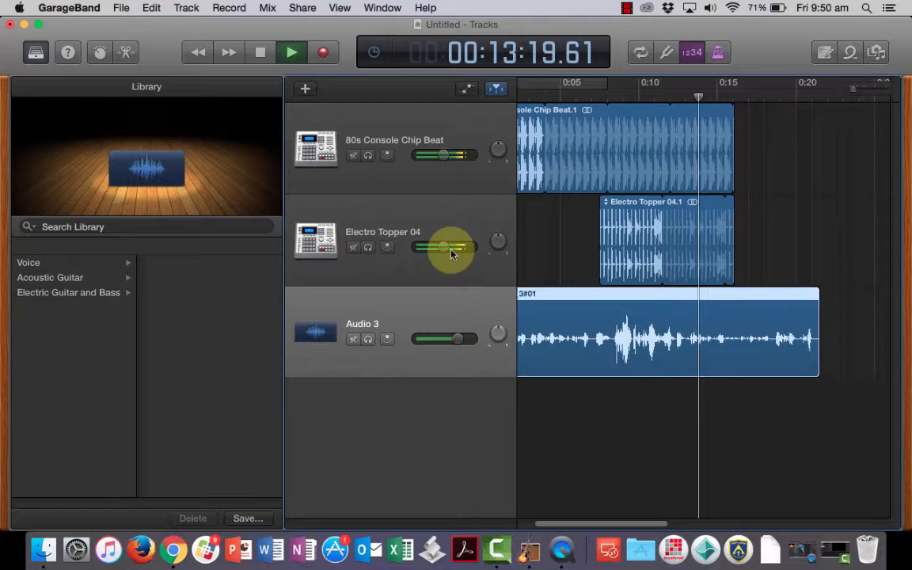
click(259, 52)
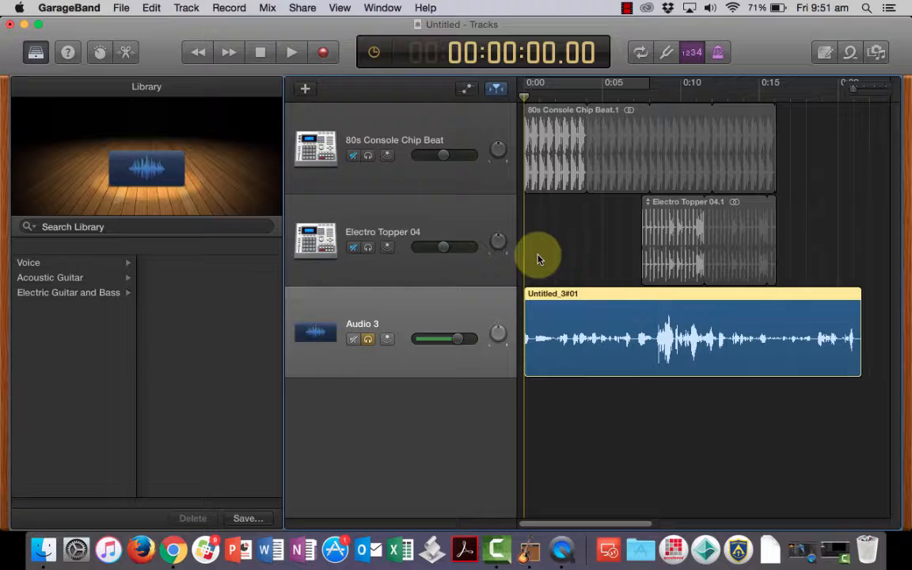
Apply the Voice > Fuzz Vocal preset to the audio track and preview the mix
click(29, 263)
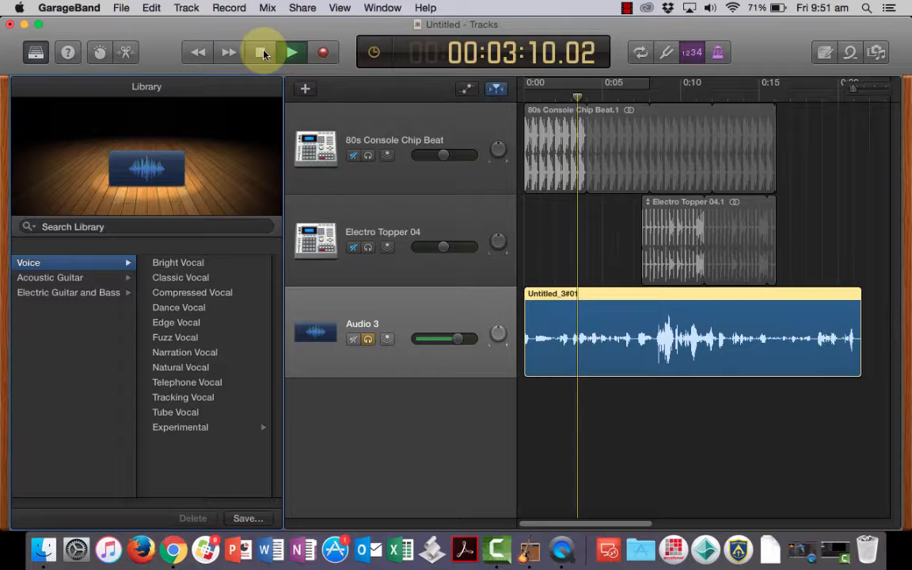
click(174, 338)
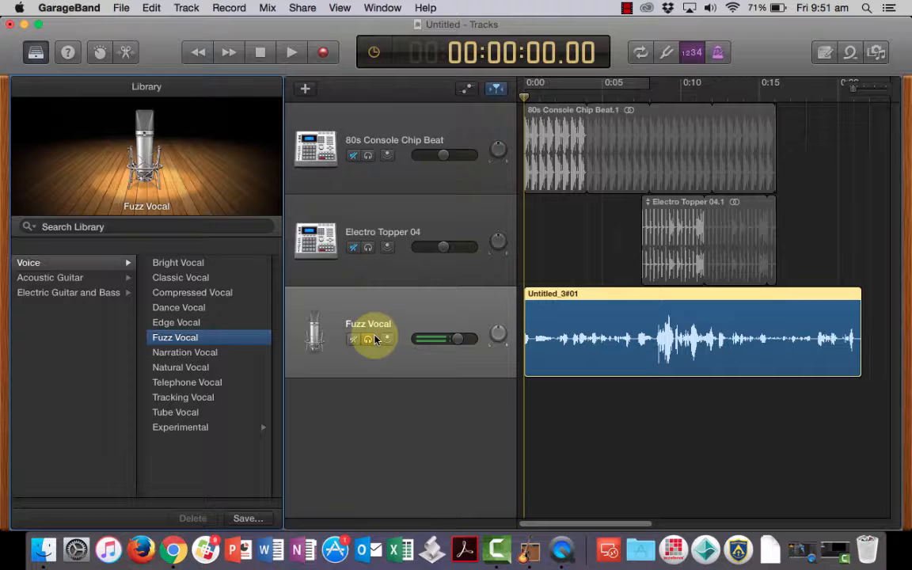
click(291, 53)
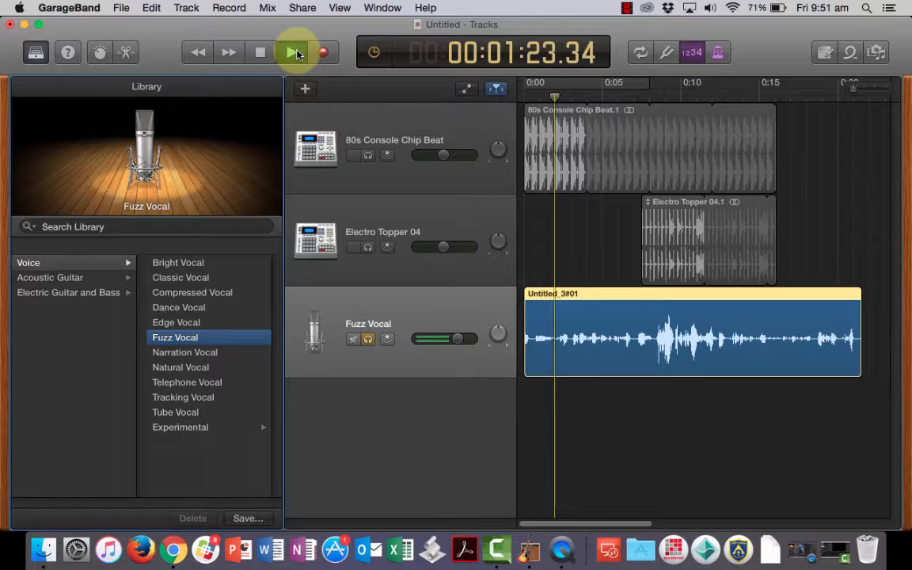
click(291, 52)
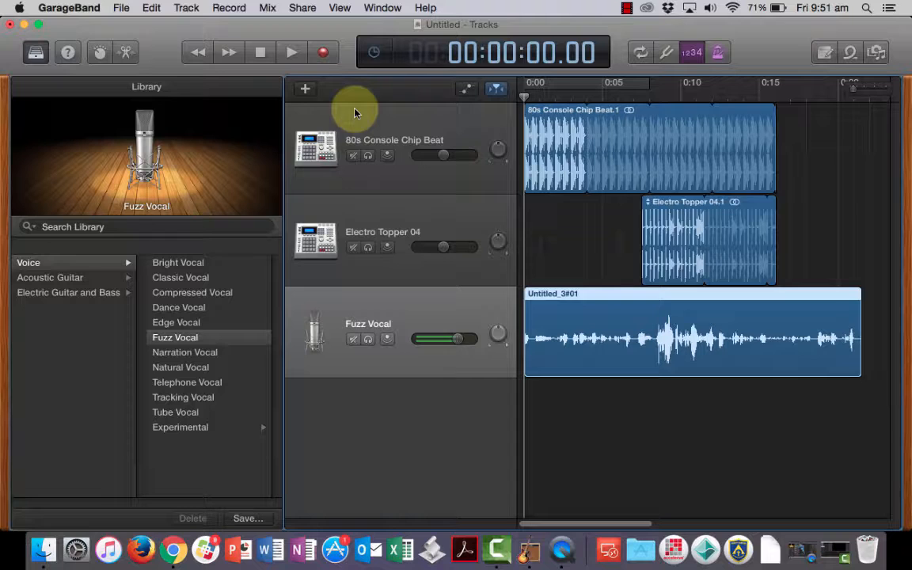
Move the Untitled_3#01 region a few seconds later in the Fuzz Vocal track and check the timing
click(291, 53)
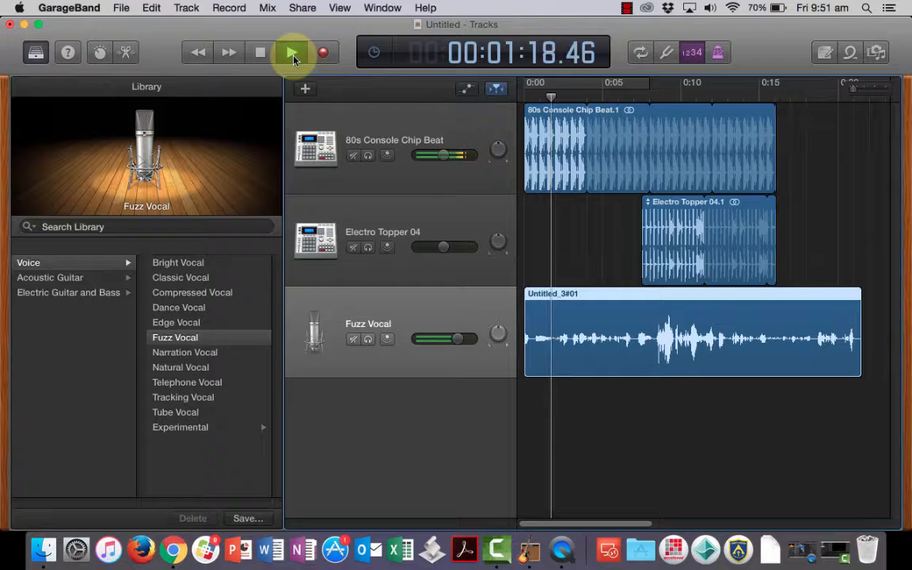
click(291, 53)
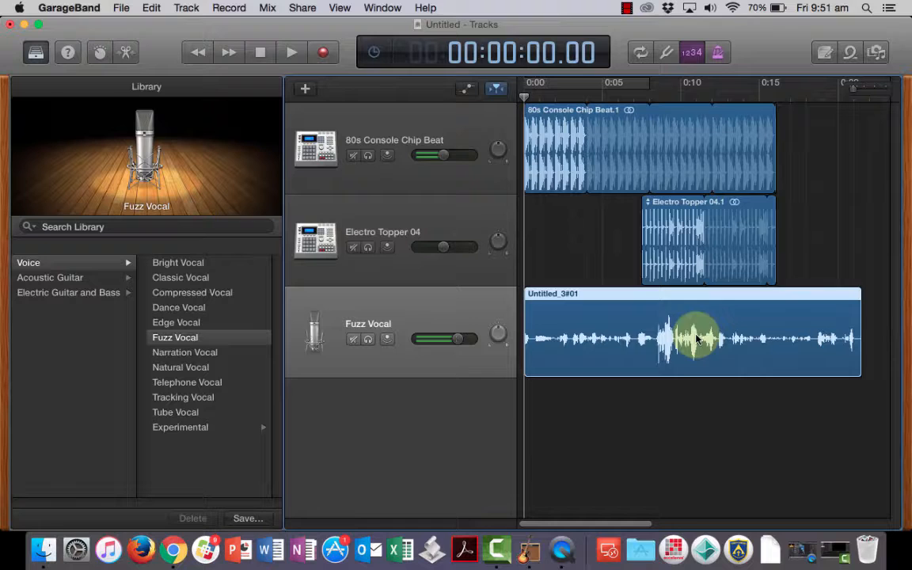
click(292, 52)
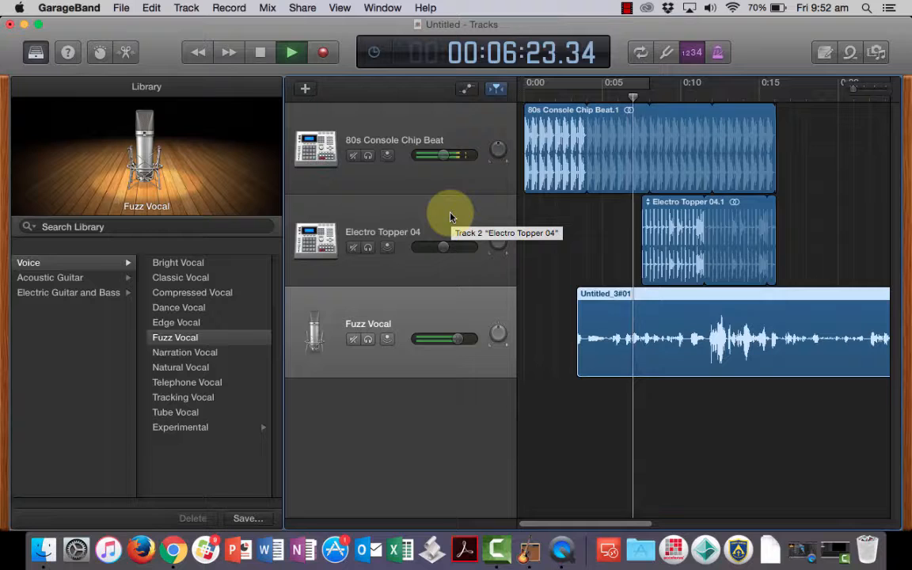
click(260, 52)
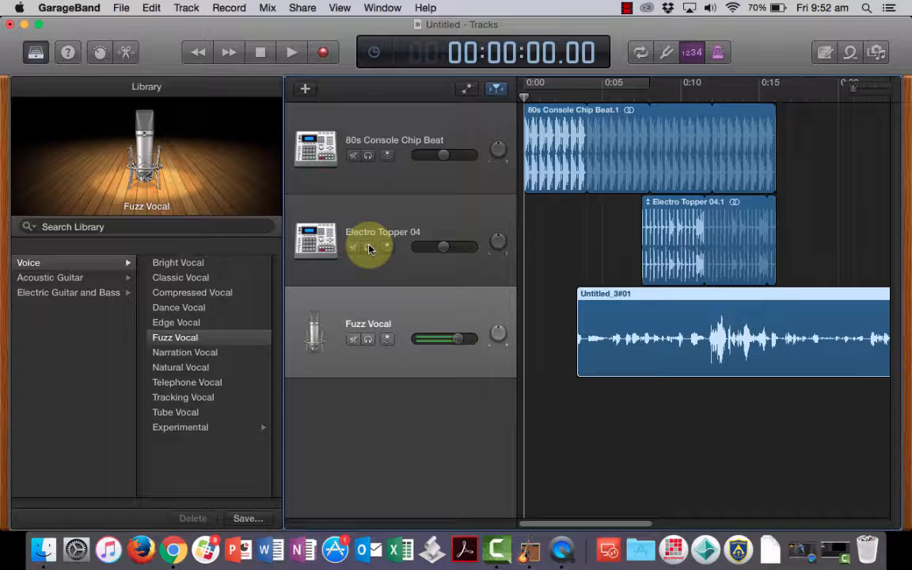
Lower the 80s Console Chip Beat track volume to about -12.4 dB
click(695, 225)
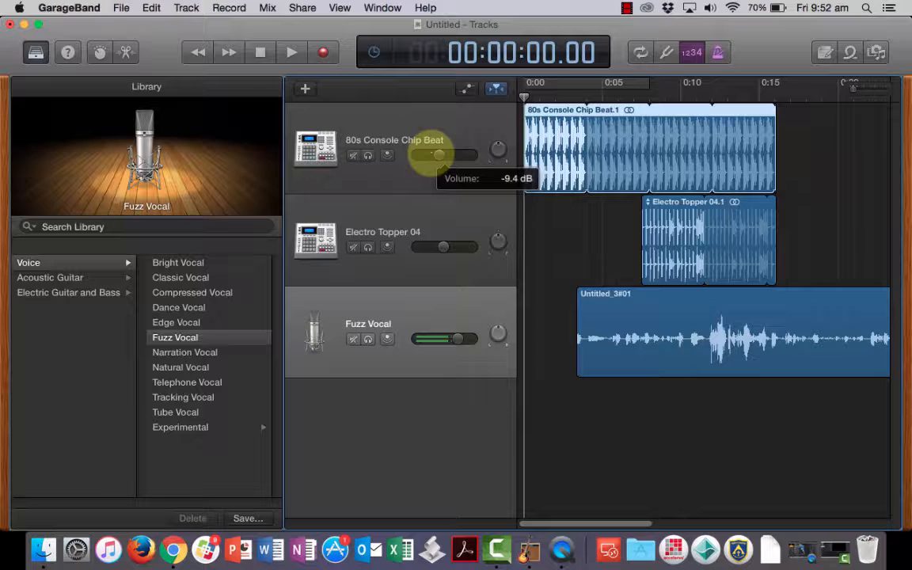
drag(440, 156, 419, 155)
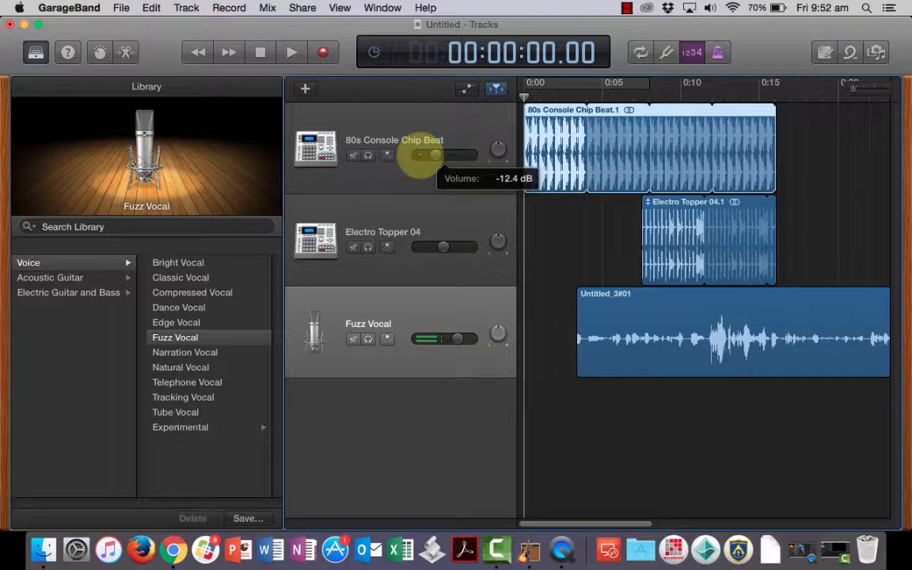